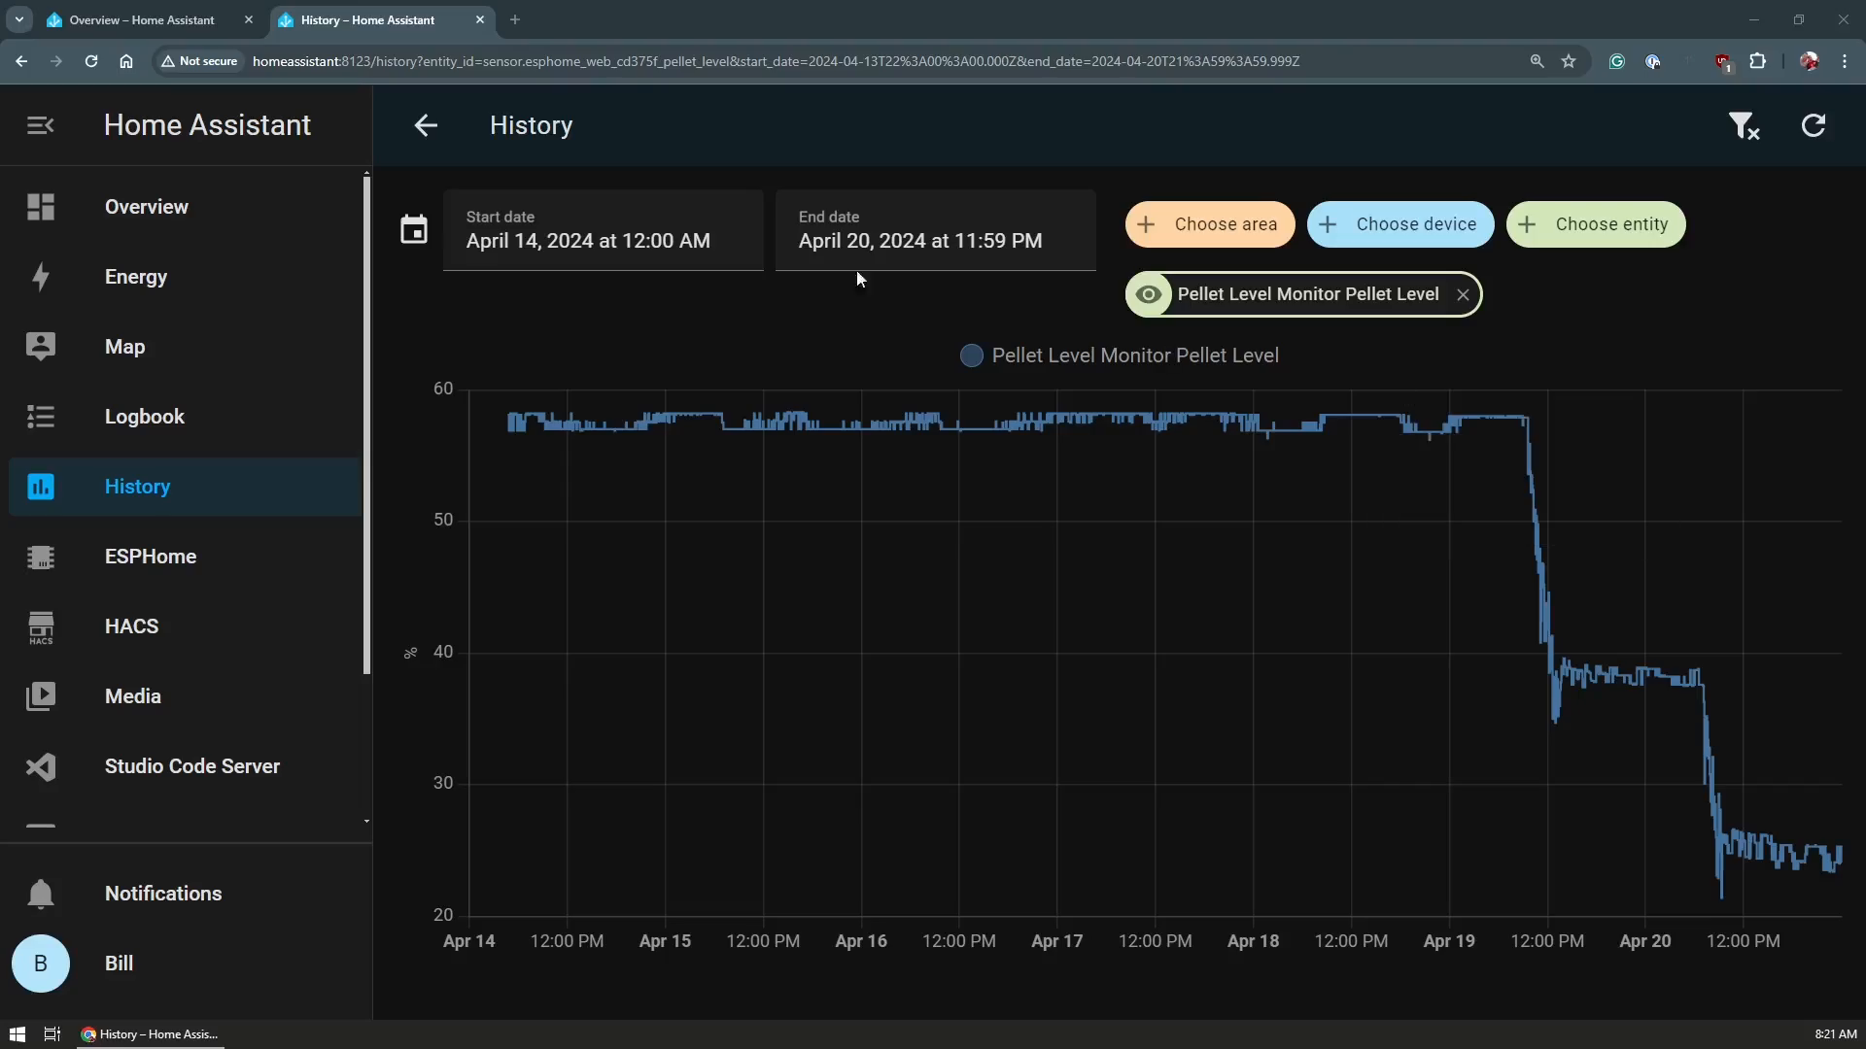
Step: Revisit the pellet gauge and history graph, then confirm releasing the three Kame_PDB_Demo configurations
{"action": "left_click", "coordinate": [133, 20]}
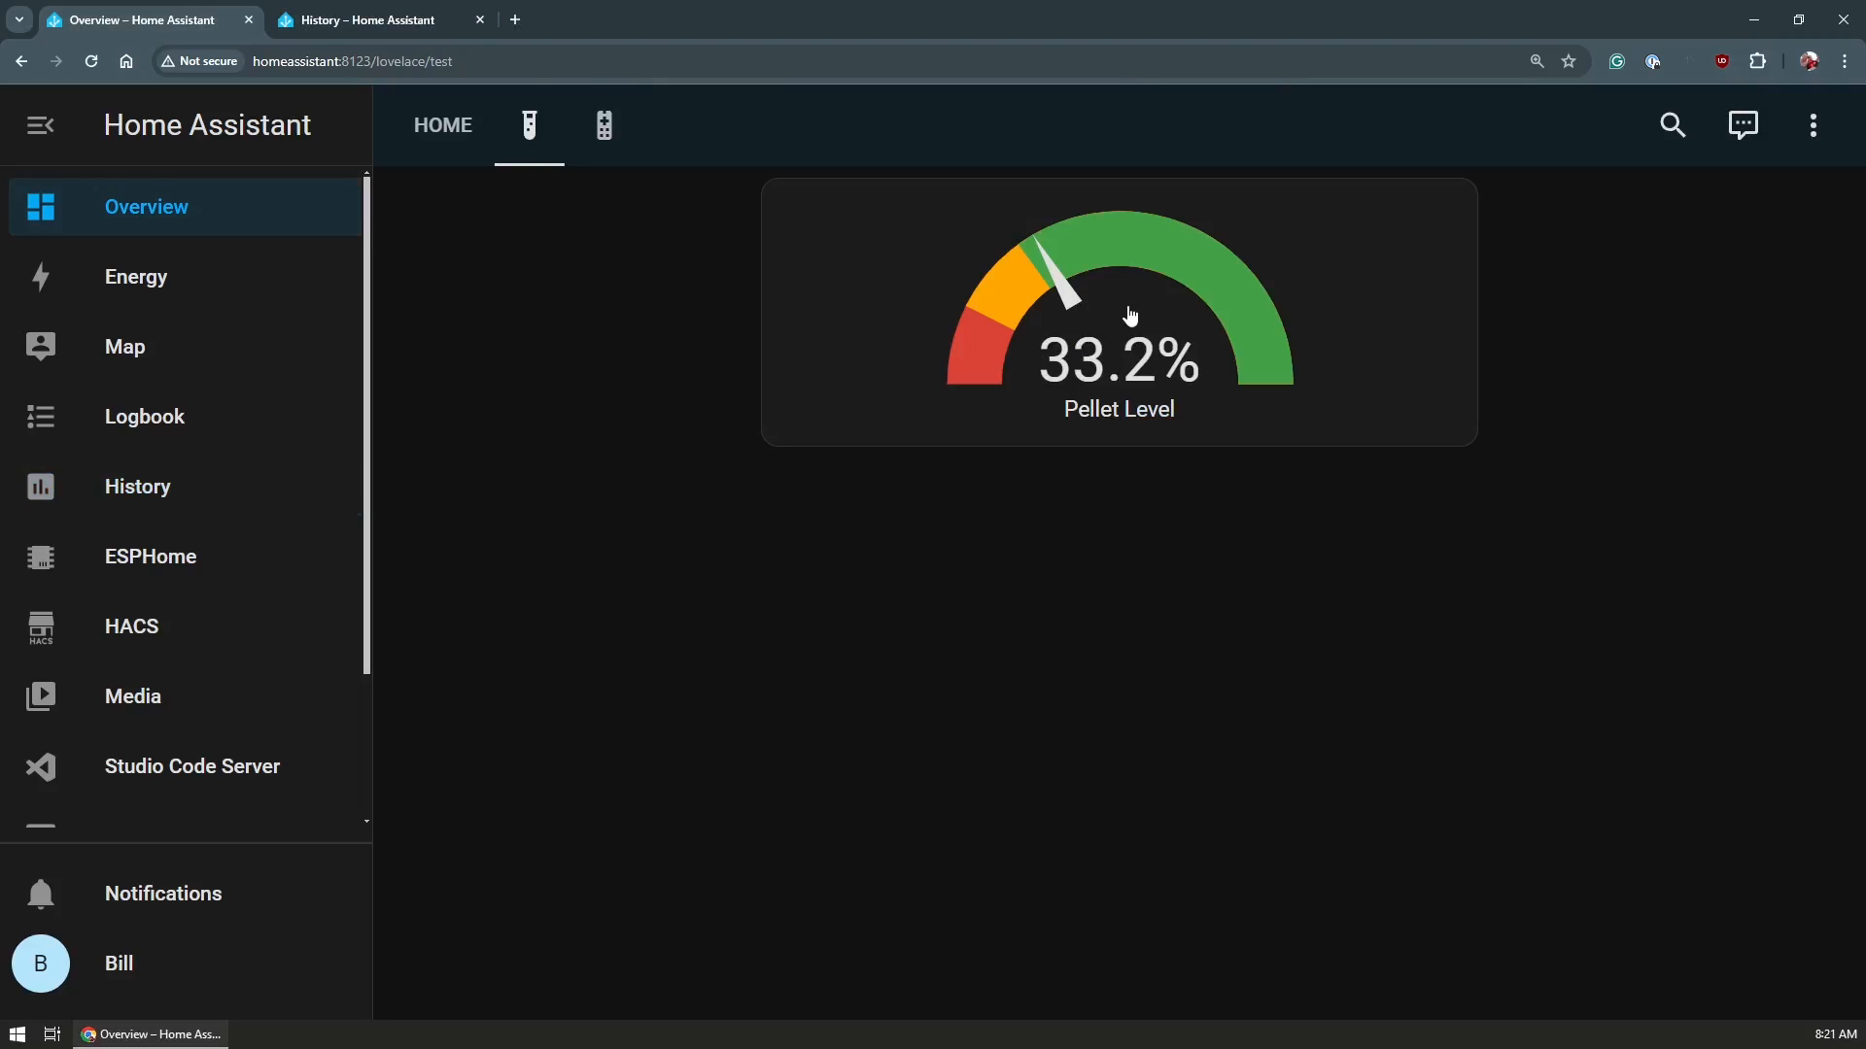
{"action": "left_click", "coordinate": [372, 20]}
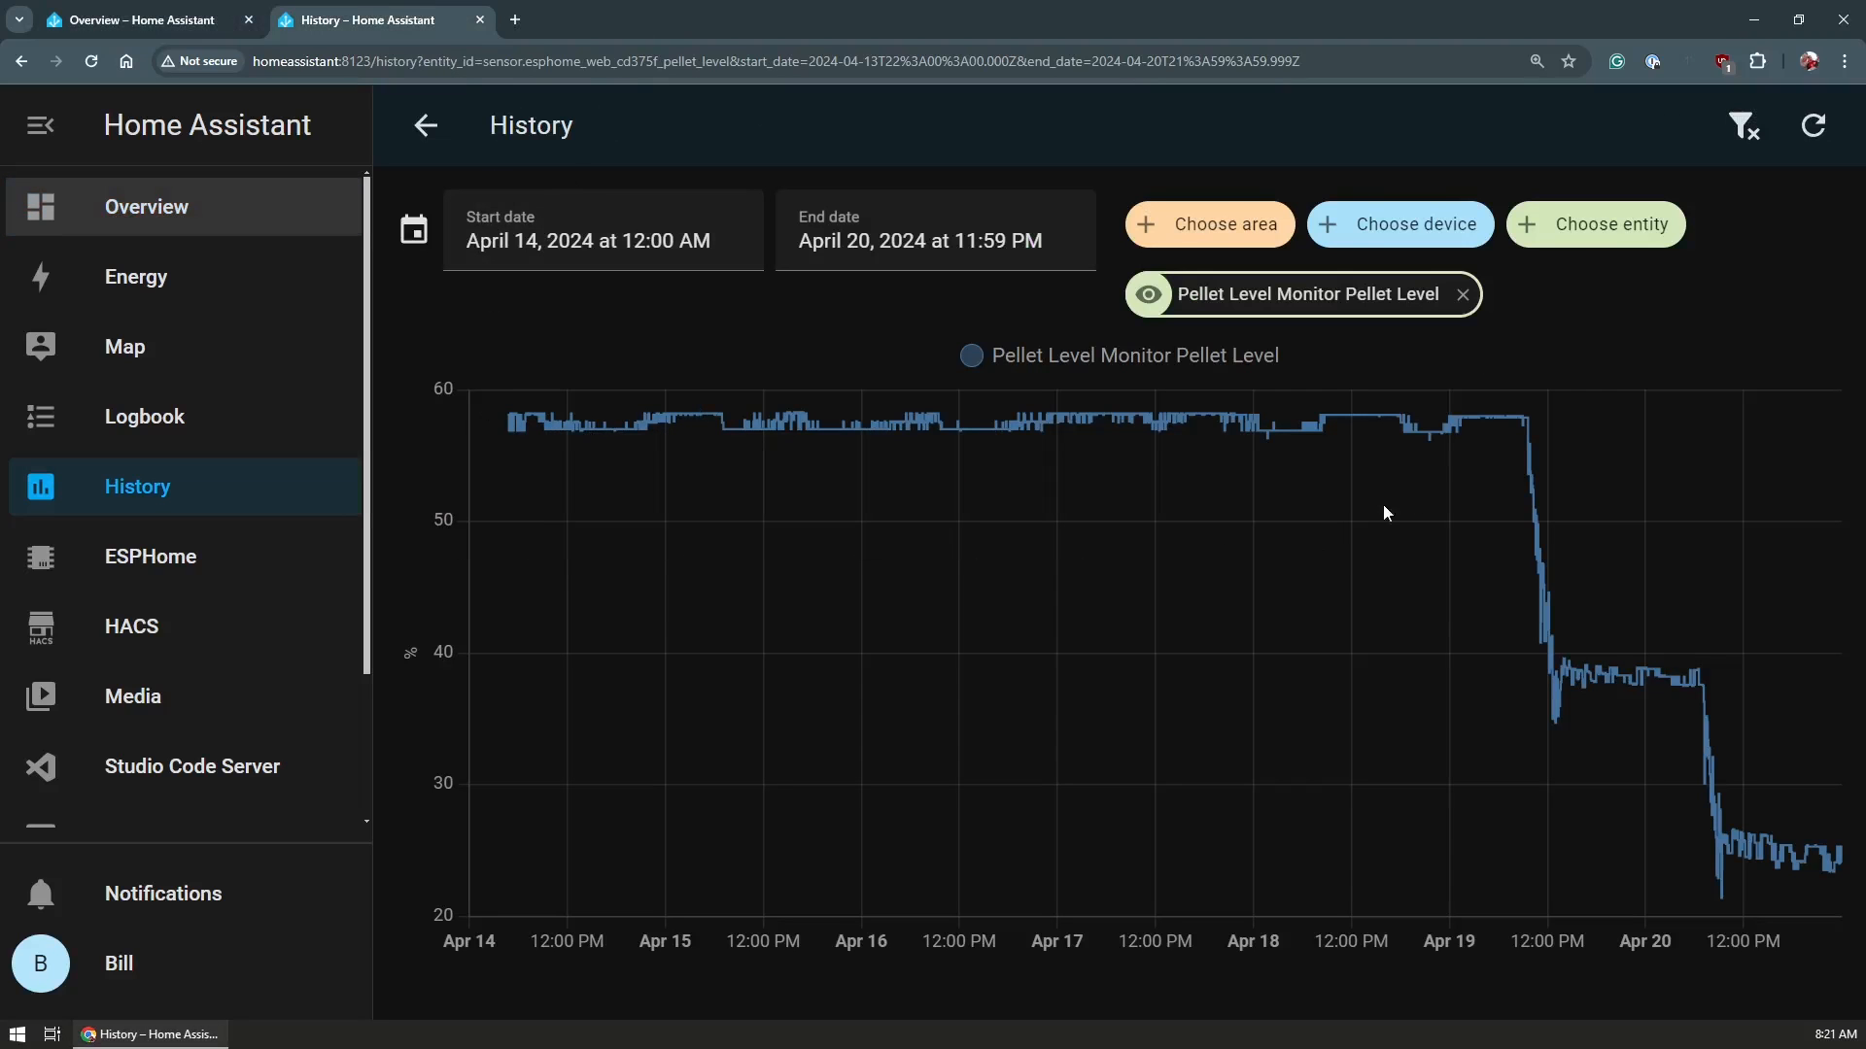
{"action": "mouse_move", "coordinate": [1539, 566]}
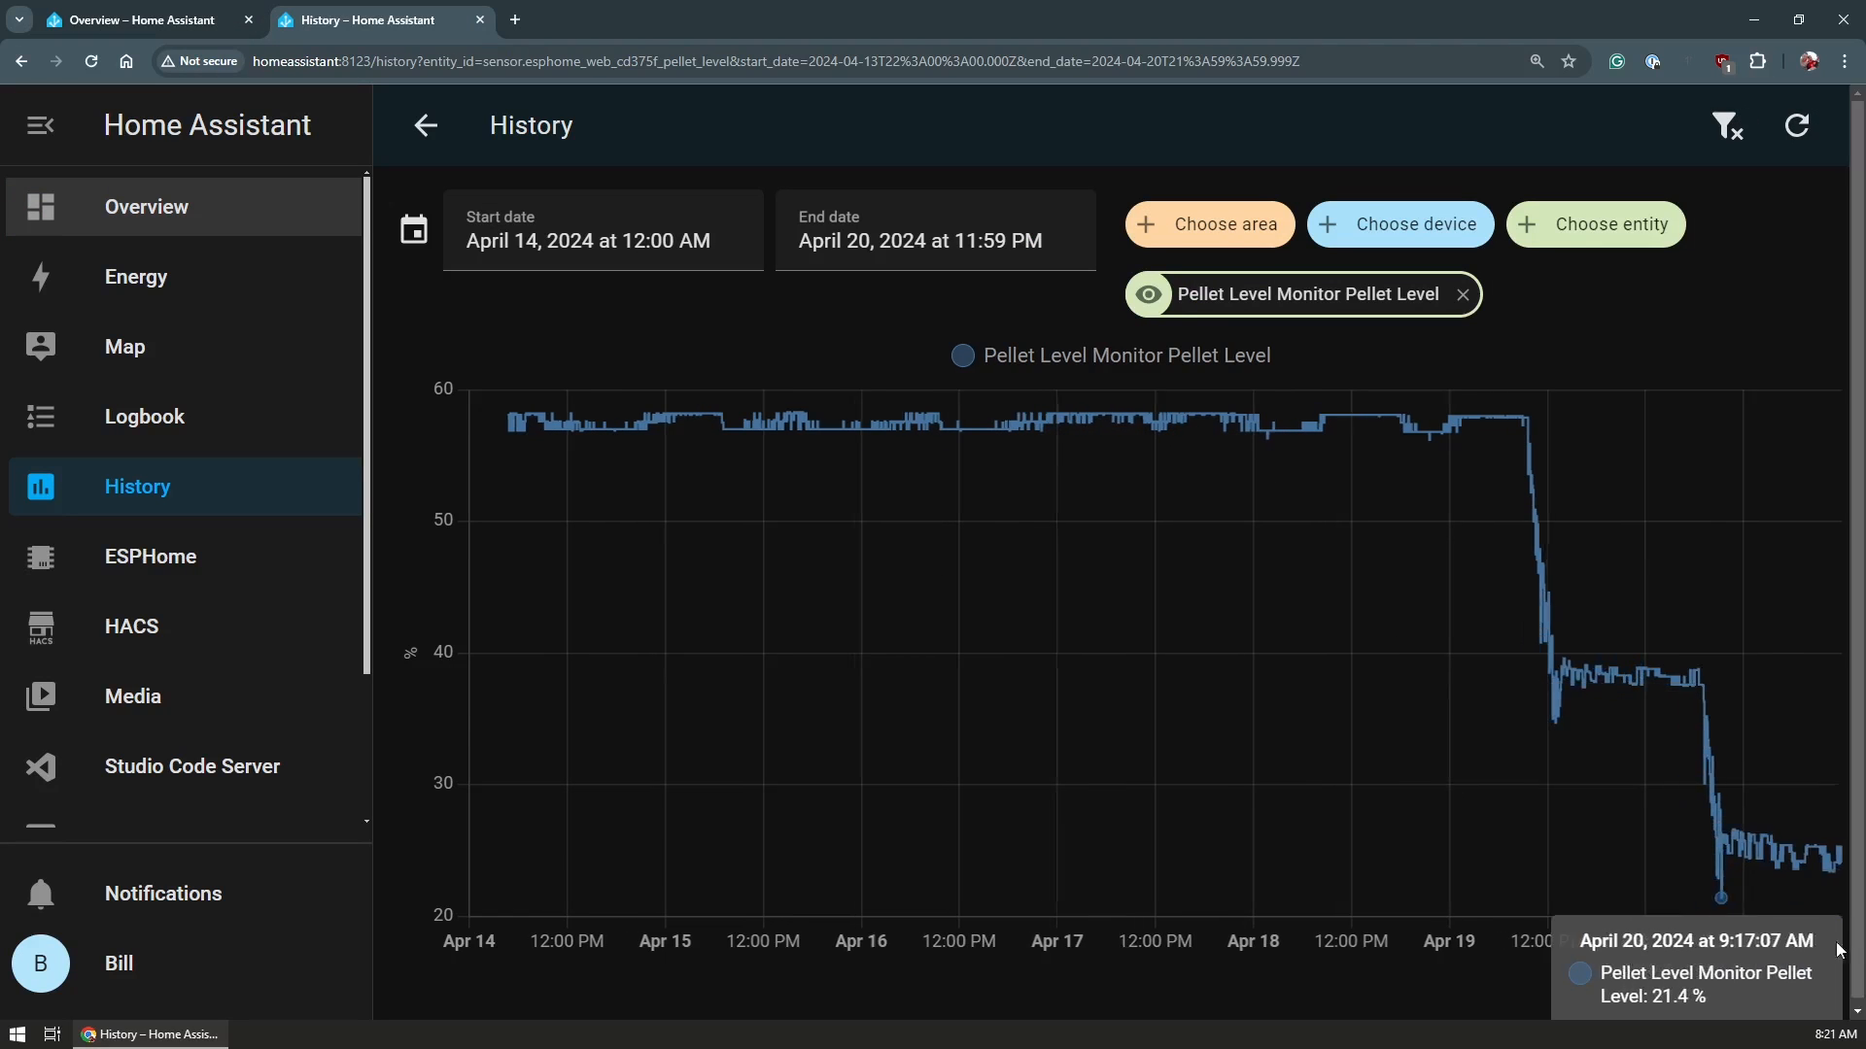
{"action": "mouse_move", "coordinate": [1267, 438]}
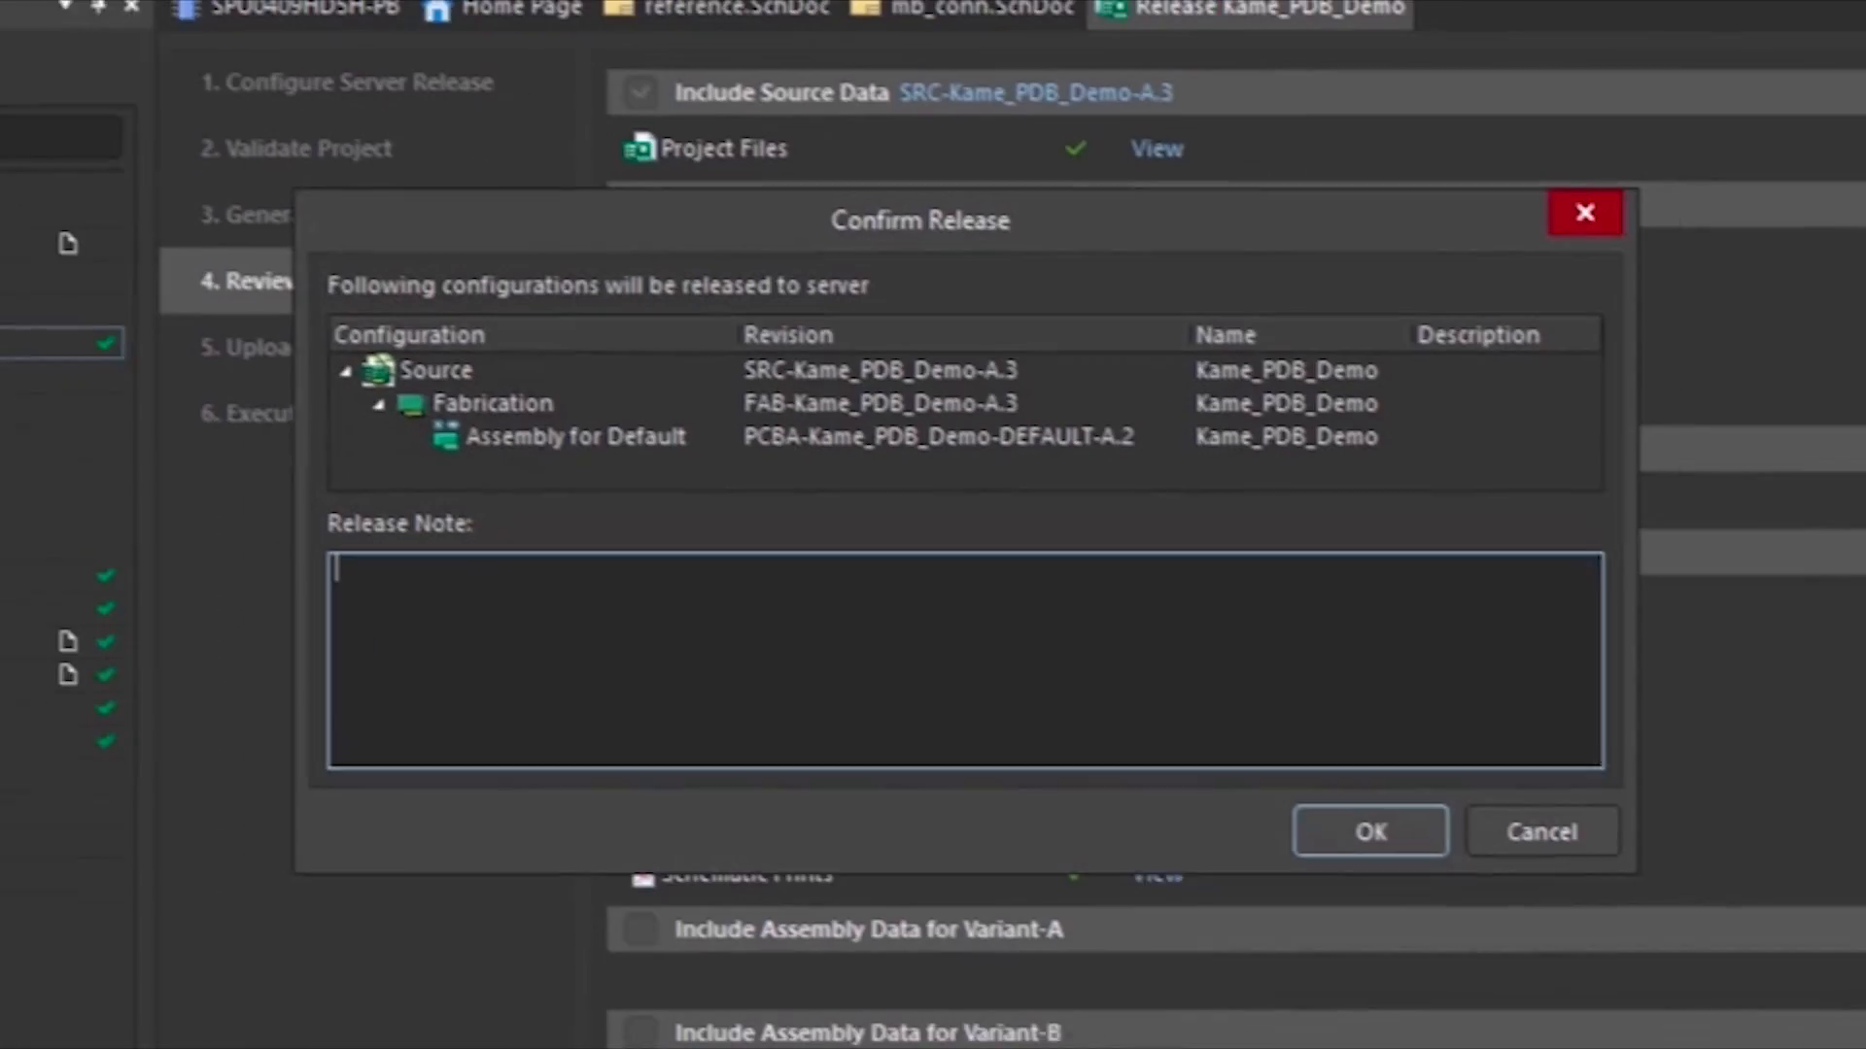
{"action": "left_click", "coordinate": [1368, 831]}
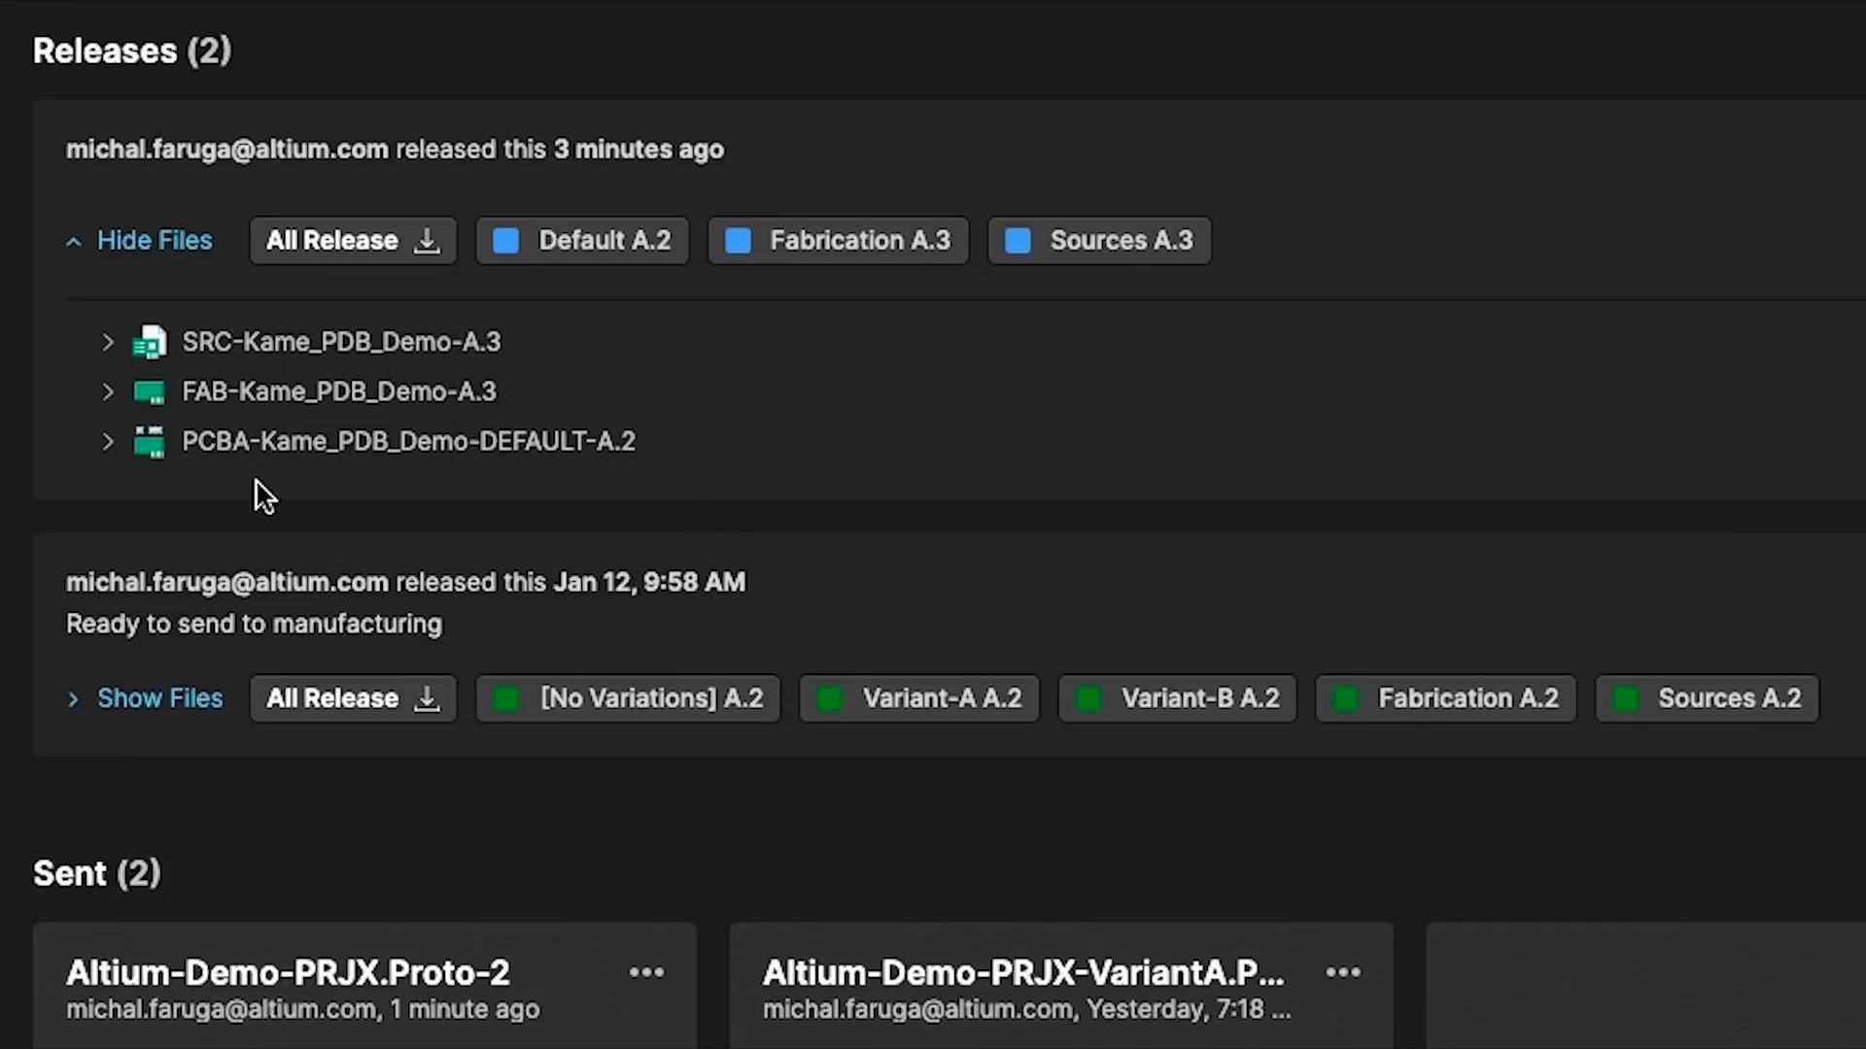